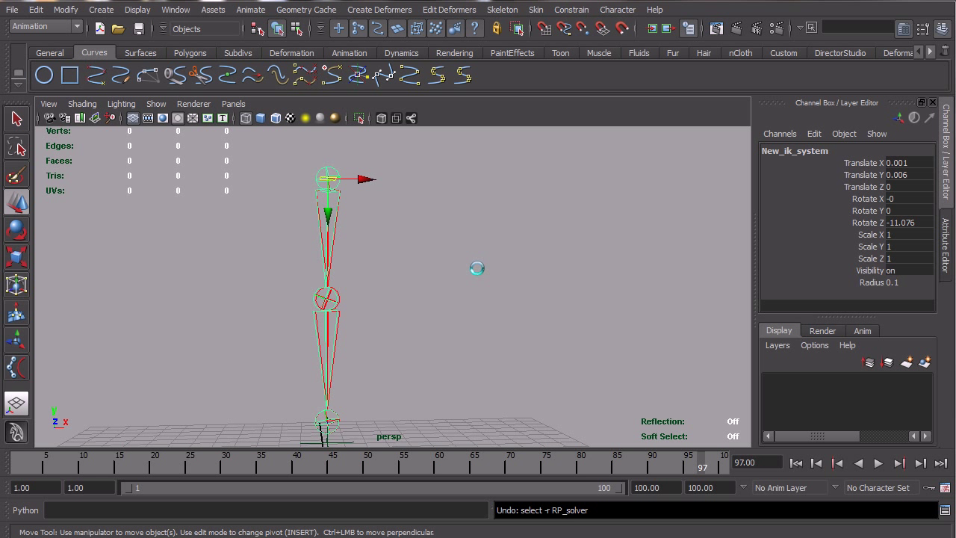
pyautogui.moveTo(366, 361)
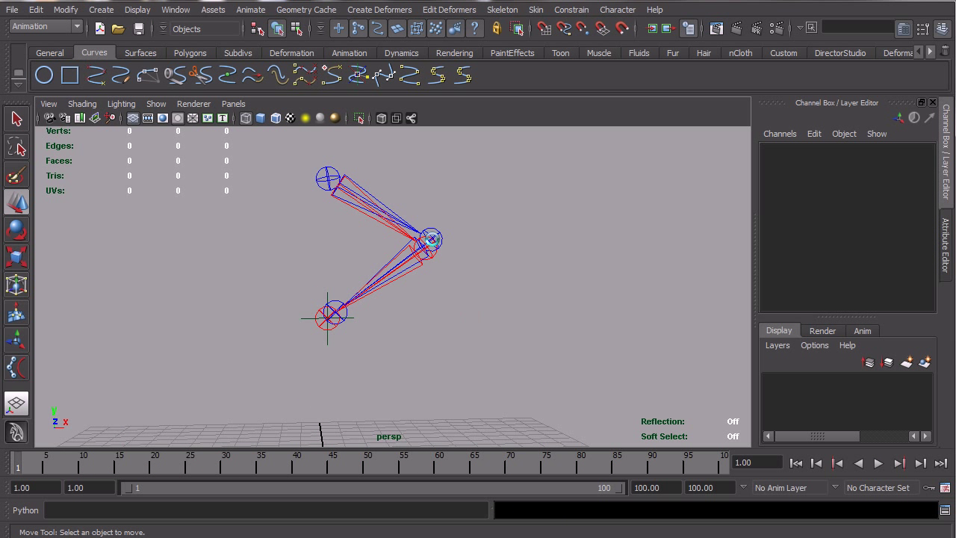
# Step: Select the New_ik_system leg chain, play the animation, and scrub back to frame 1
pyautogui.click(328, 177)
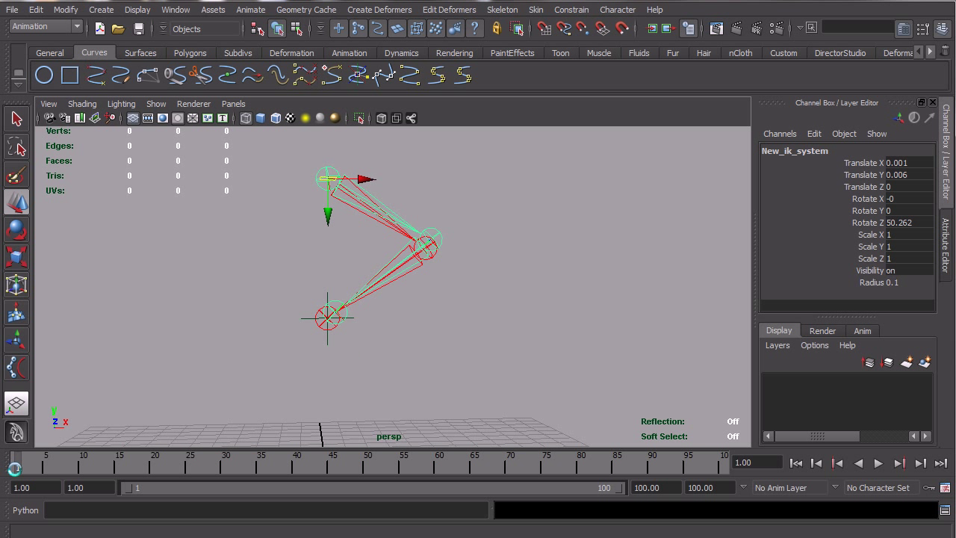
pyautogui.click(878, 463)
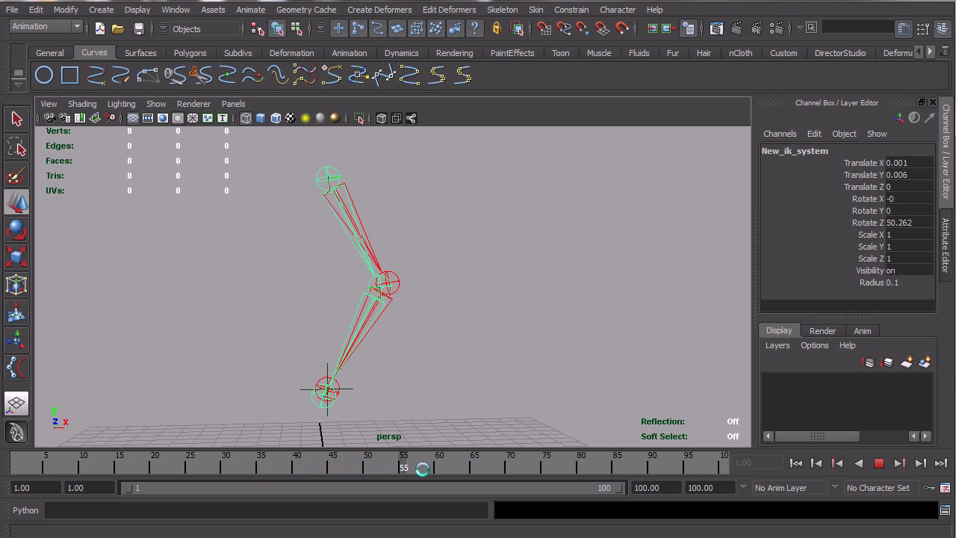
pyautogui.moveTo(422, 468); pyautogui.dragTo(732, 468)
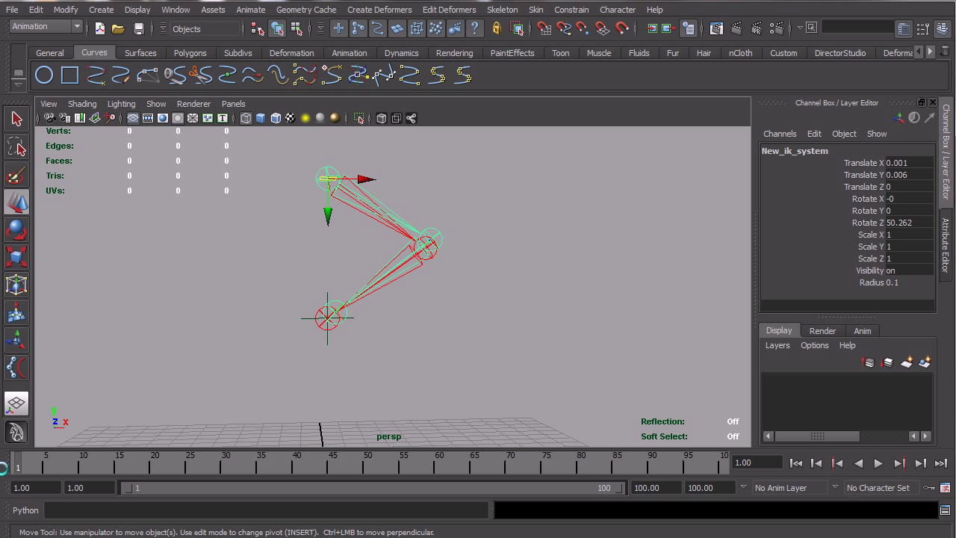
pyautogui.click(877, 463)
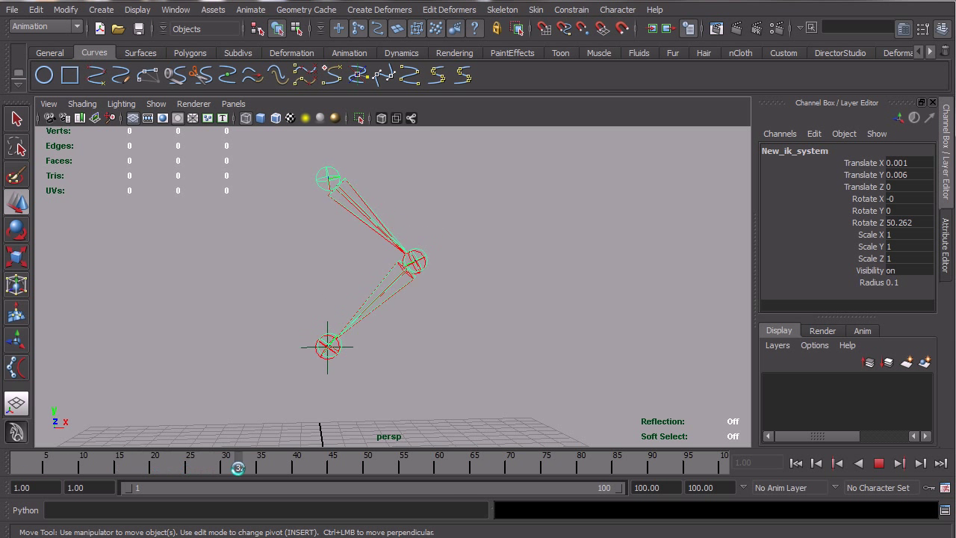
pyautogui.moveTo(237, 469); pyautogui.dragTo(446, 469)
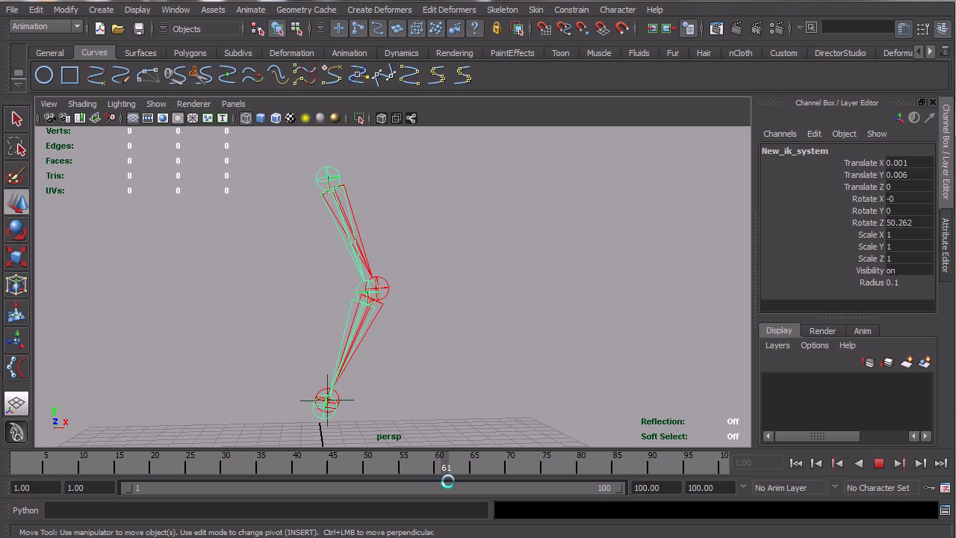
pyautogui.moveTo(448, 481); pyautogui.dragTo(532, 461)
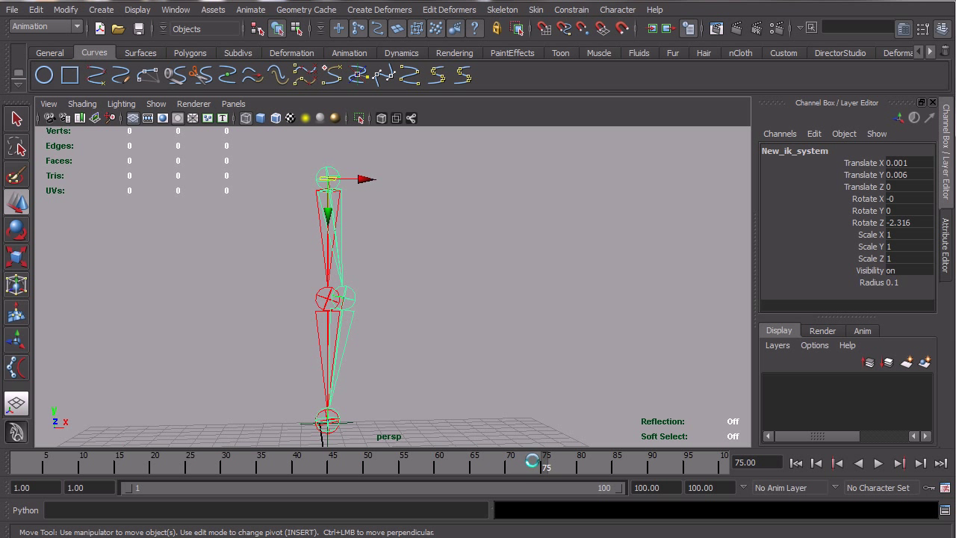
pyautogui.click(878, 462)
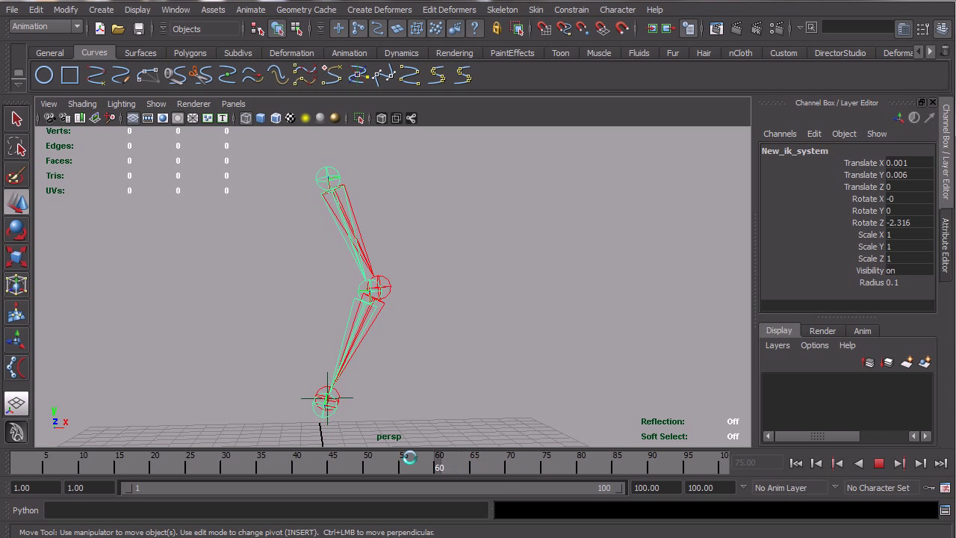
pyautogui.moveTo(409, 457); pyautogui.dragTo(347, 457)
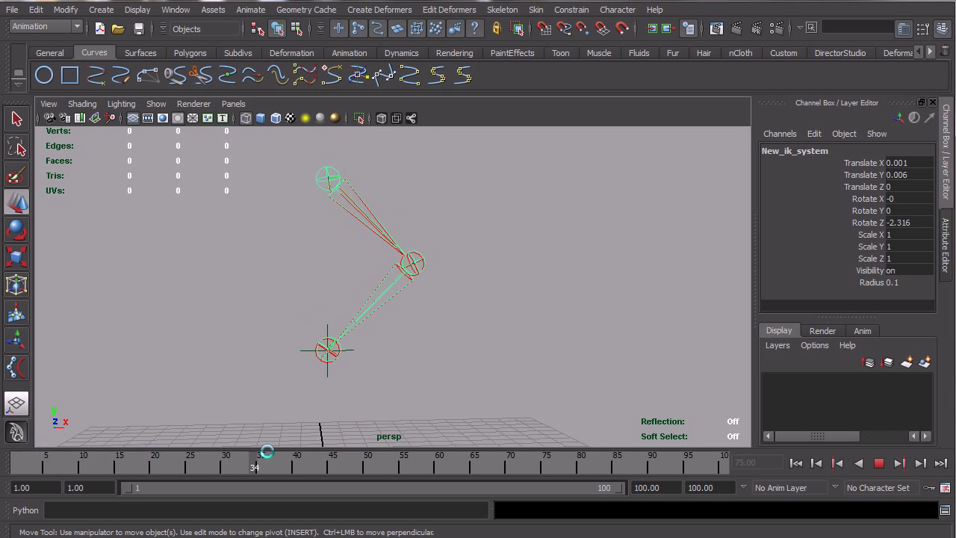
pyautogui.moveTo(268, 452); pyautogui.dragTo(404, 451)
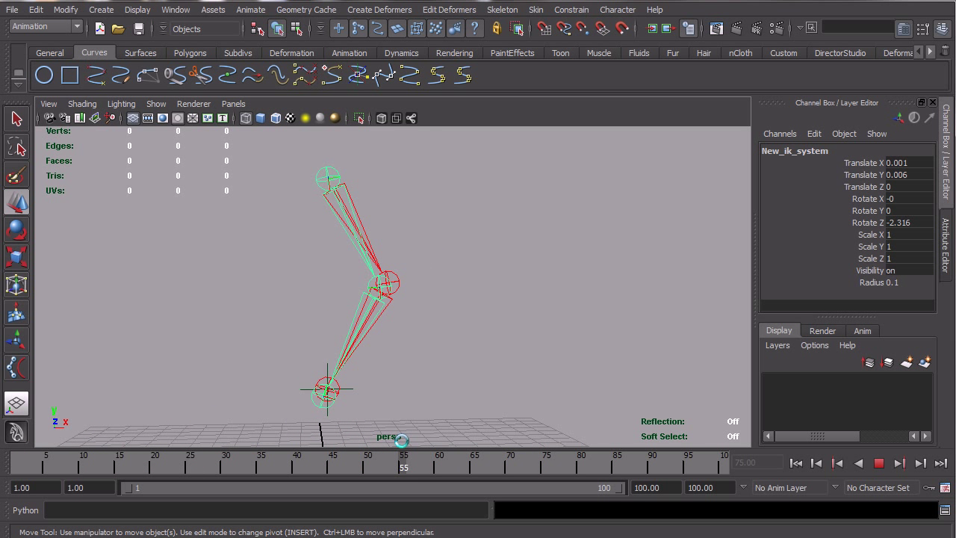
pyautogui.moveTo(403, 445); pyautogui.dragTo(424, 445)
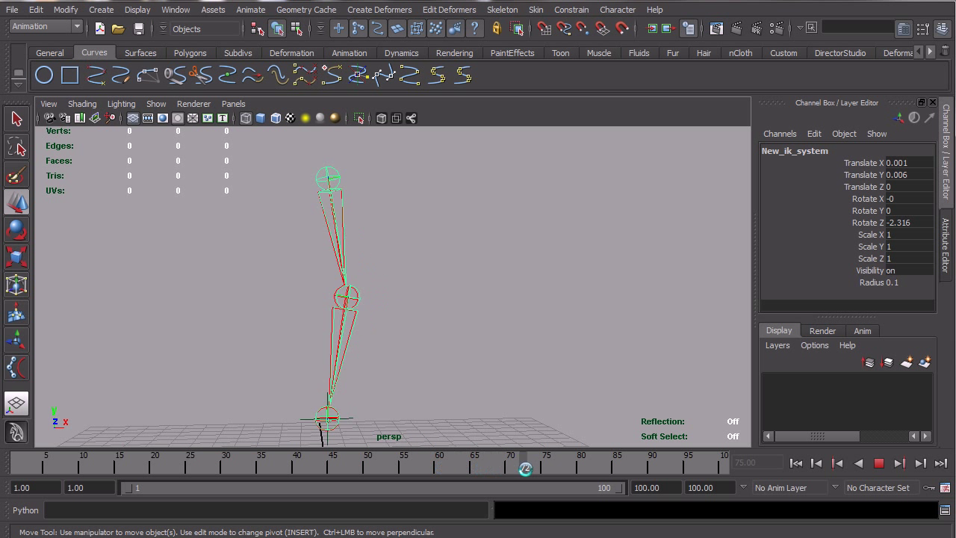
pyautogui.moveTo(525, 469); pyautogui.dragTo(130, 465)
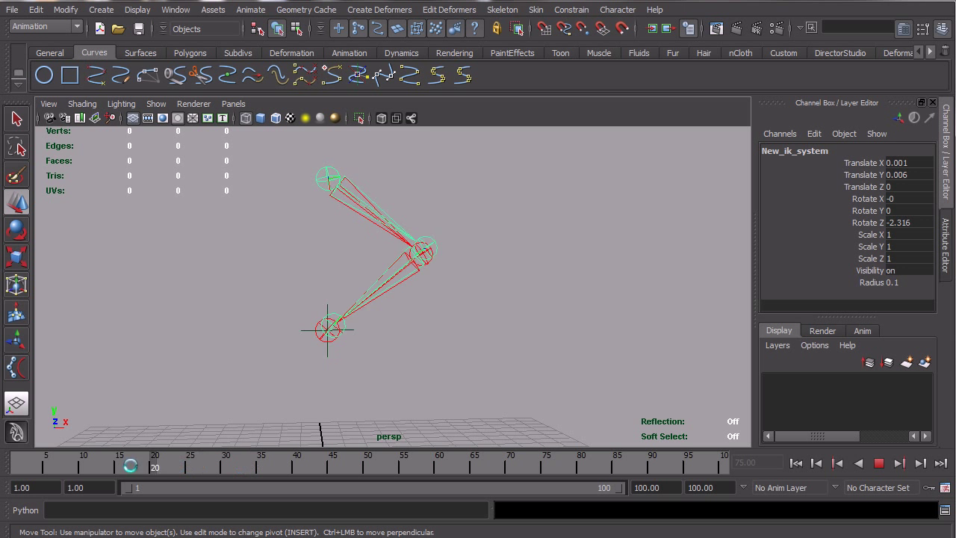
pyautogui.moveTo(130, 465); pyautogui.dragTo(279, 480)
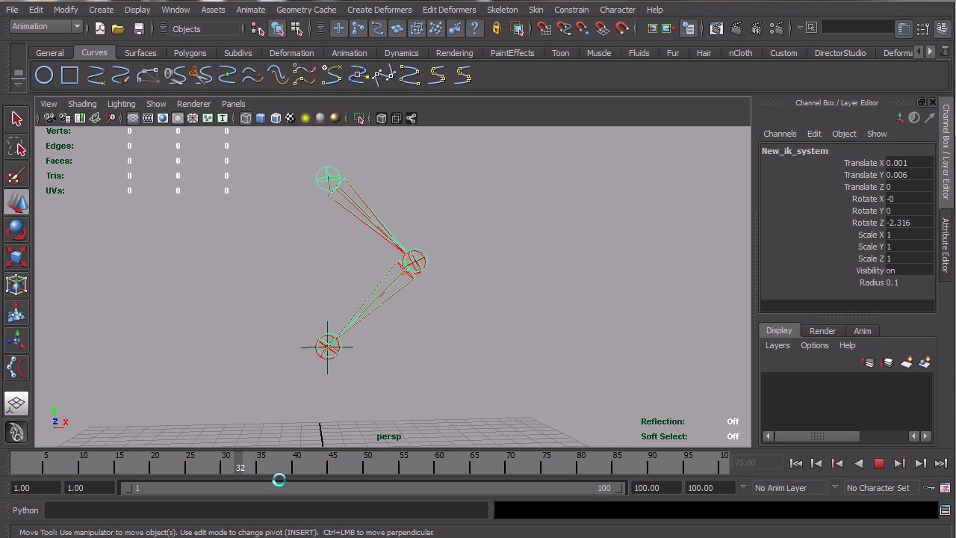
pyautogui.moveTo(279, 480); pyautogui.dragTo(209, 440)
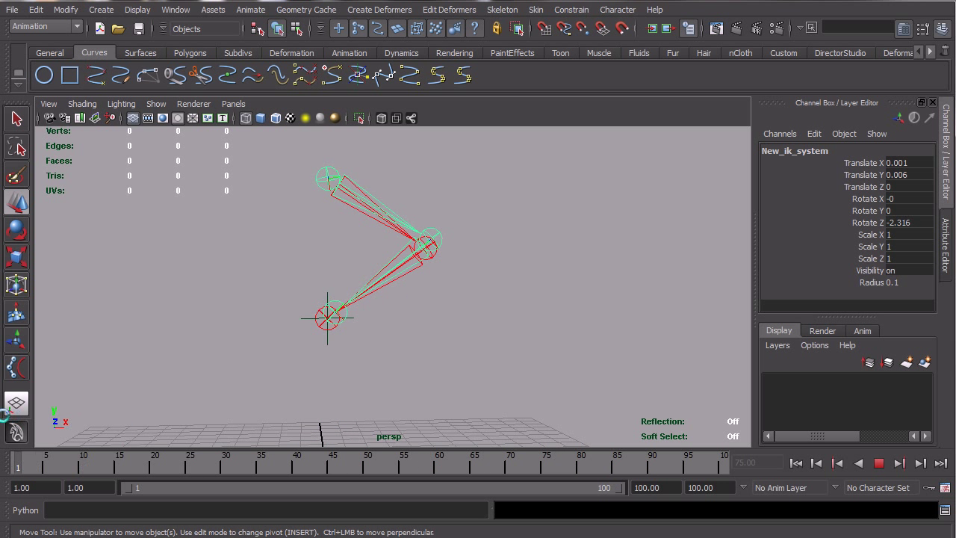
# Step: Select the RP_solver leg to view its Channel Box values, then deselect it
pyautogui.click(426, 239)
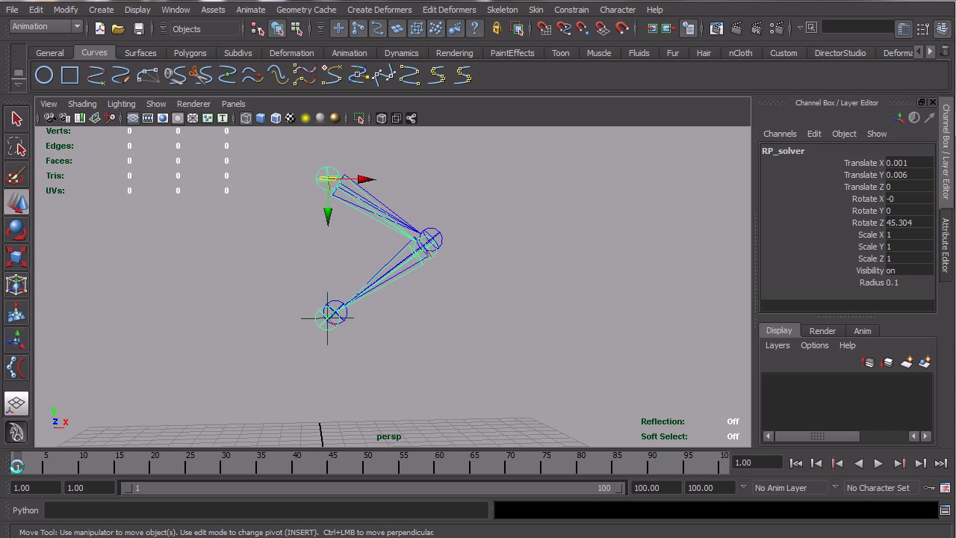
pyautogui.click(878, 463)
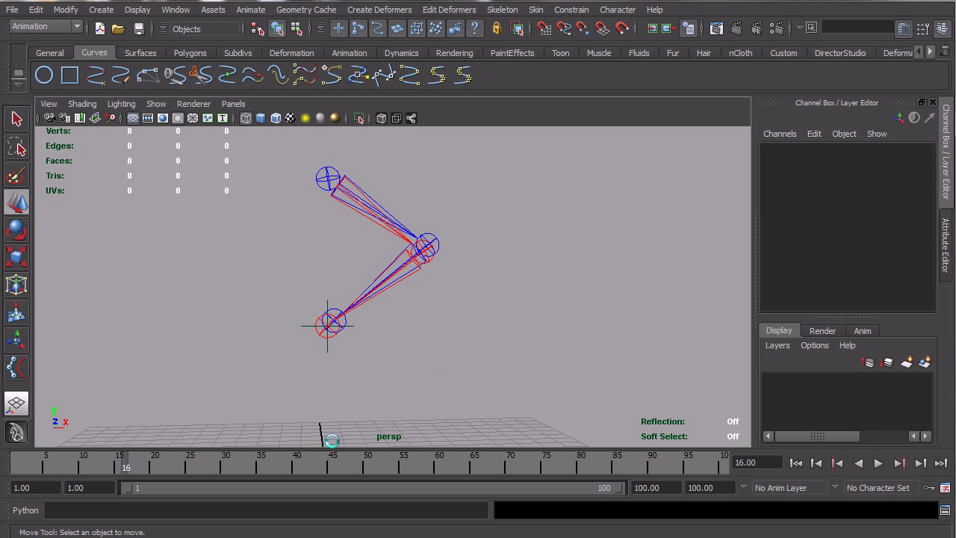
# Step: Play the animation, stop at frame 77, and select the RP_solver leg chain
pyautogui.click(878, 463)
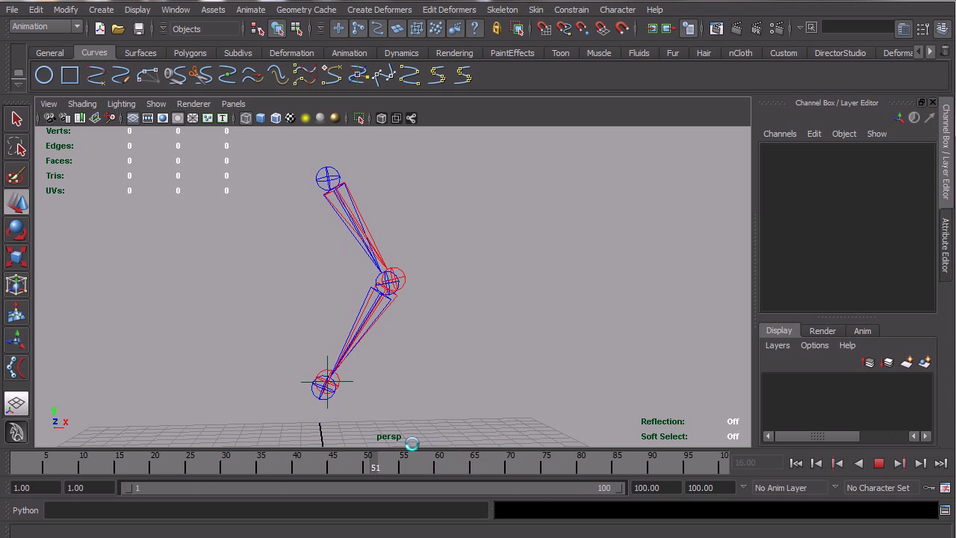
pyautogui.click(560, 445)
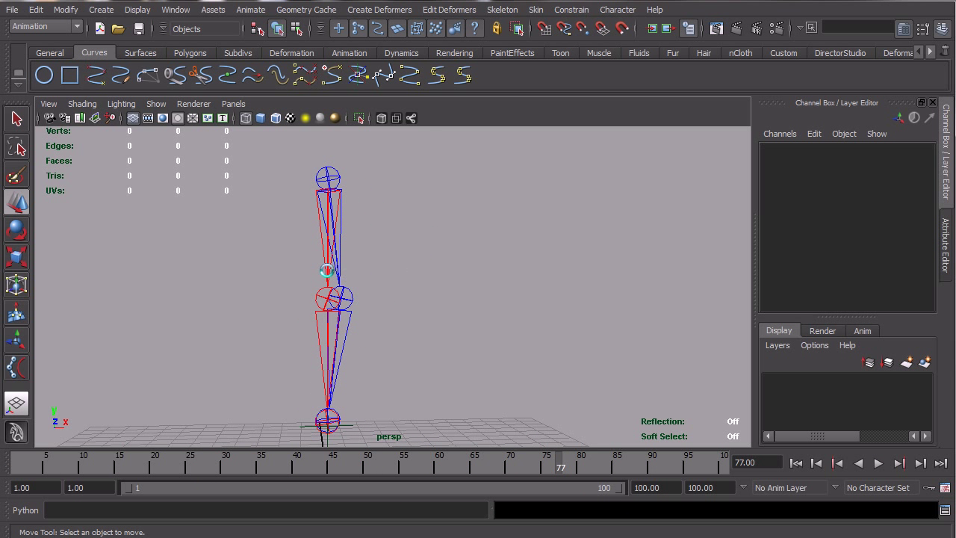
pyautogui.click(327, 178)
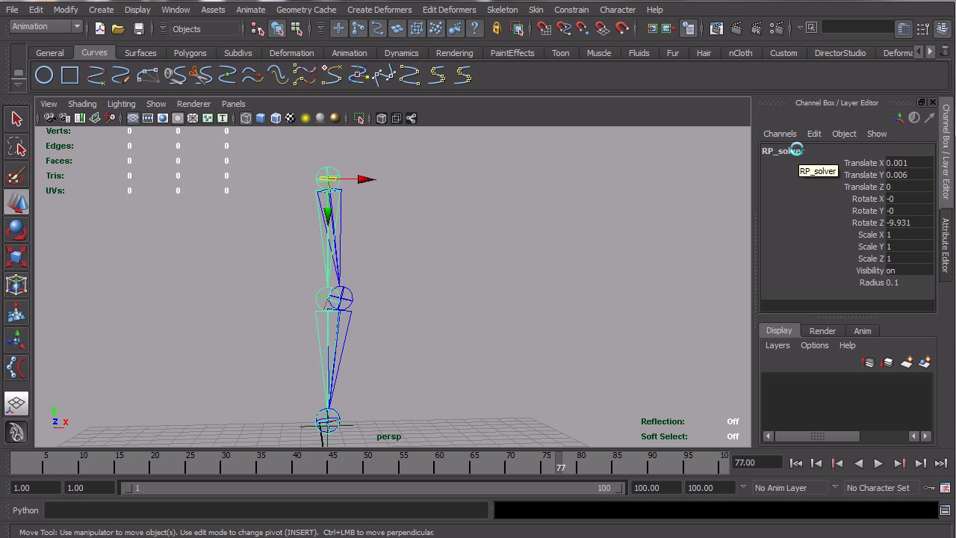
pyautogui.moveTo(346, 272)
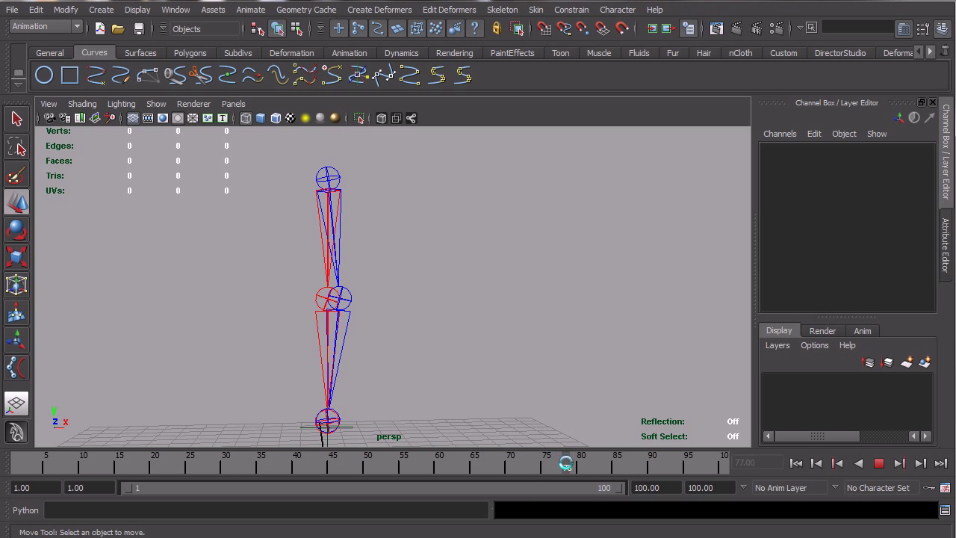
# Step: Scrub the timeline back and forth between frames 50 and 80 around the popping frames
pyautogui.moveTo(566, 463); pyautogui.dragTo(581, 463)
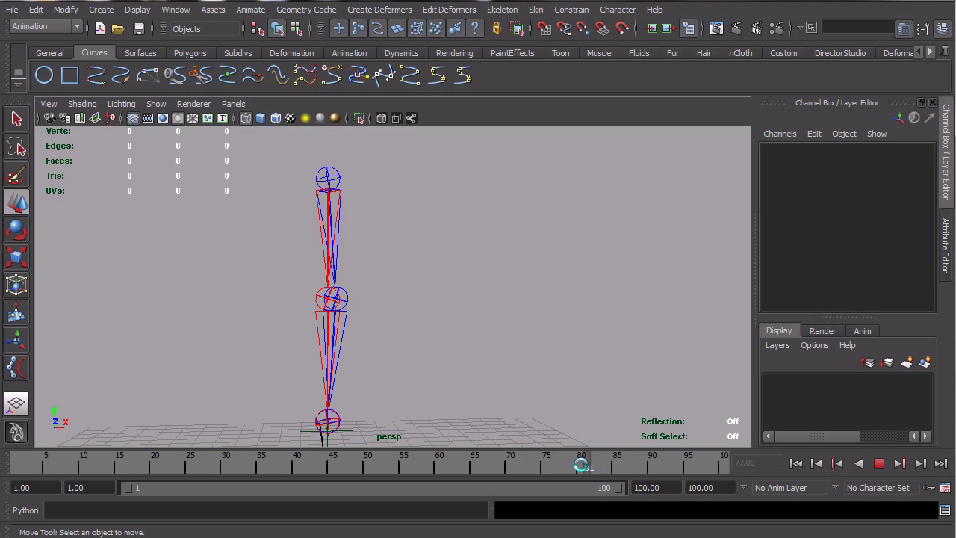
pyautogui.moveTo(583, 463); pyautogui.dragTo(522, 463)
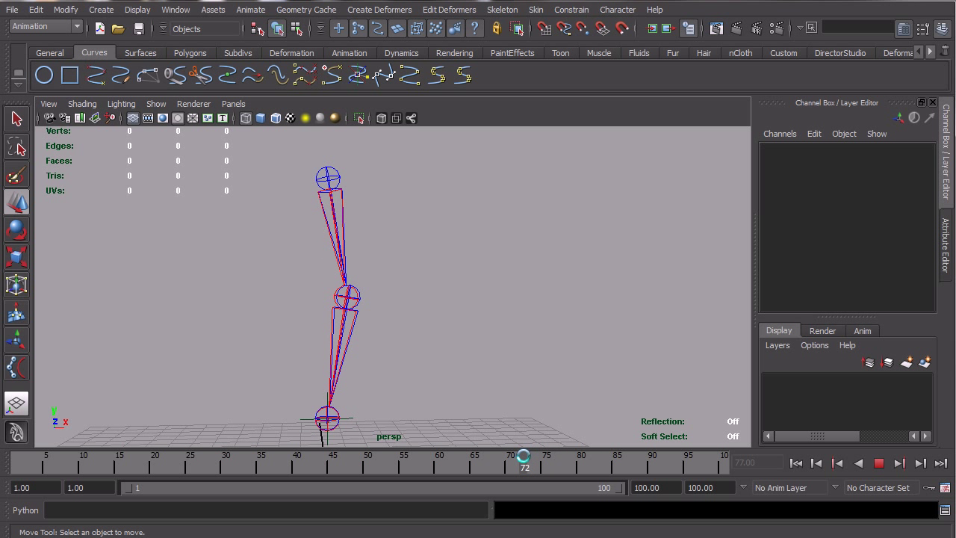
pyautogui.moveTo(523, 455); pyautogui.dragTo(547, 455)
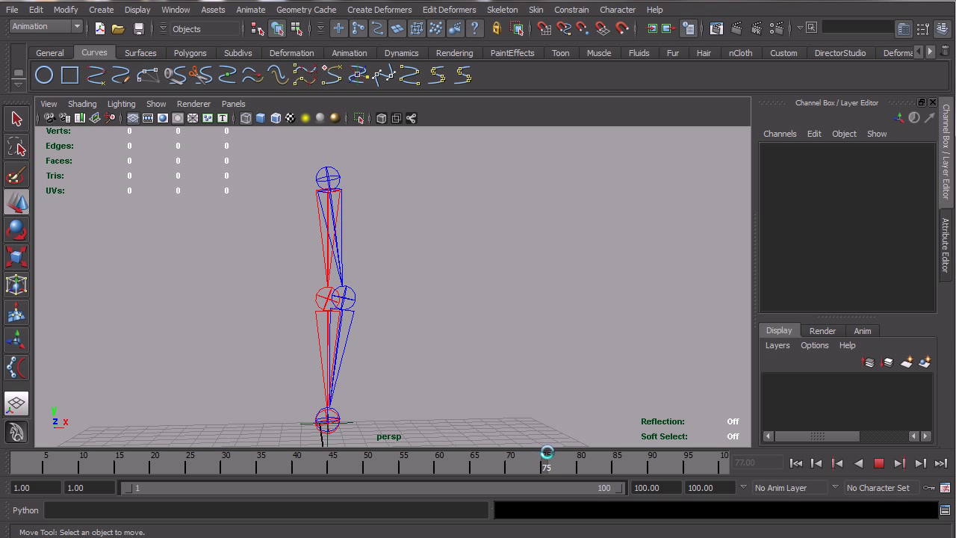
pyautogui.moveTo(547, 453); pyautogui.dragTo(333, 453)
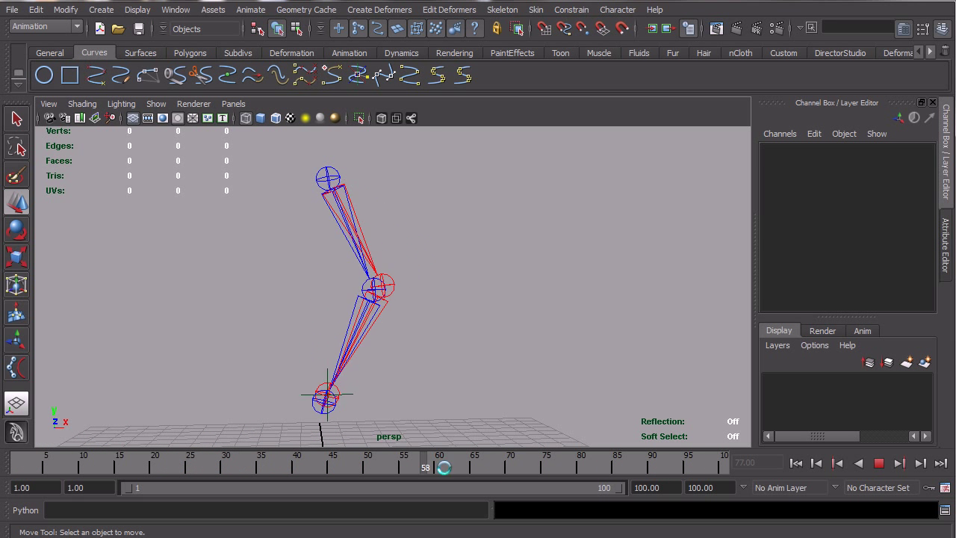
pyautogui.moveTo(444, 467); pyautogui.dragTo(419, 446)
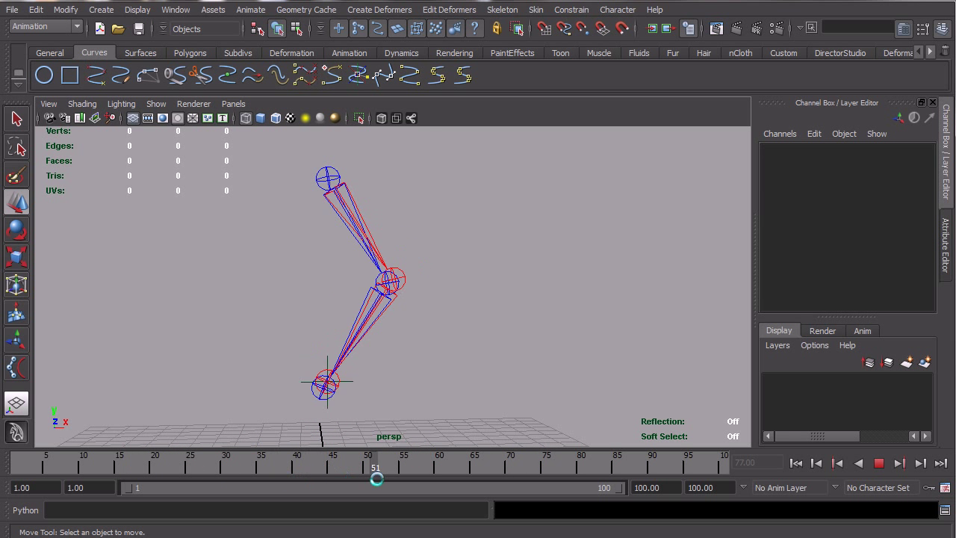
pyautogui.moveTo(377, 463); pyautogui.dragTo(489, 463)
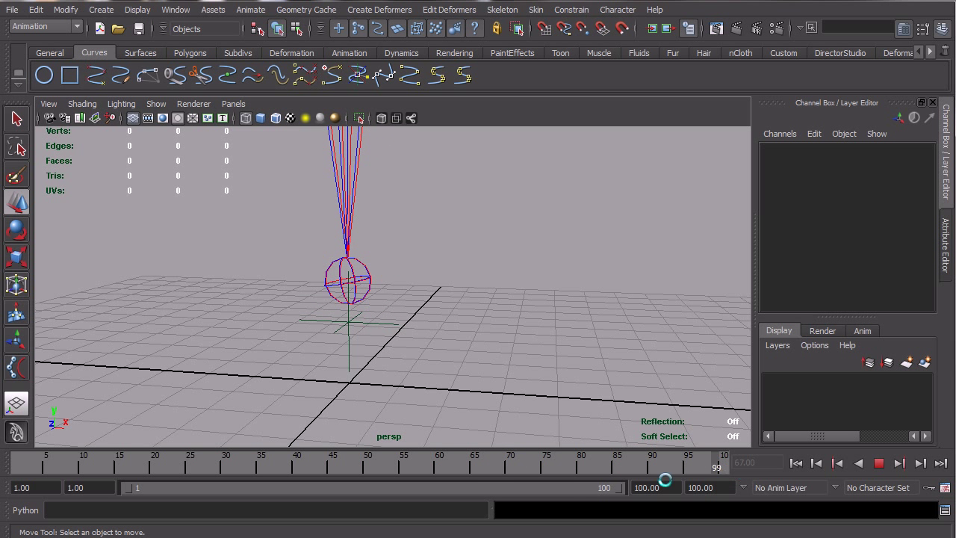
# Step: Move the camera close to the foot joints, then pull back above the grid to see both legs
pyautogui.moveTo(665, 480); pyautogui.dragTo(596, 445)
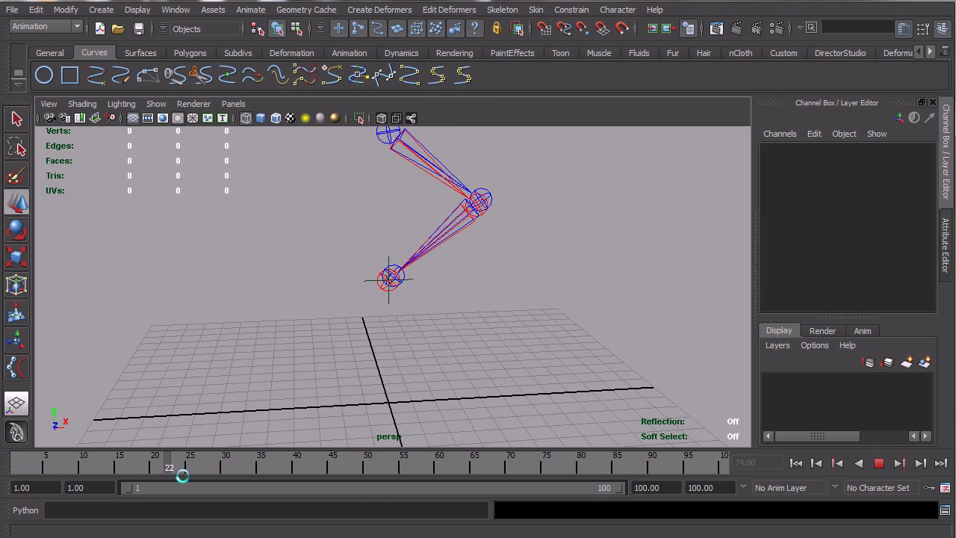
pyautogui.moveTo(183, 477); pyautogui.dragTo(554, 466)
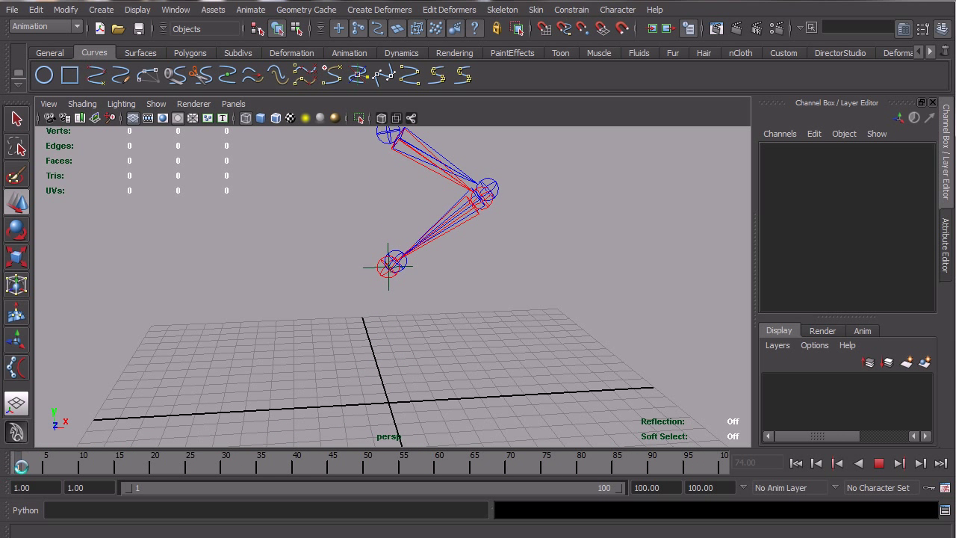
pyautogui.click(546, 462)
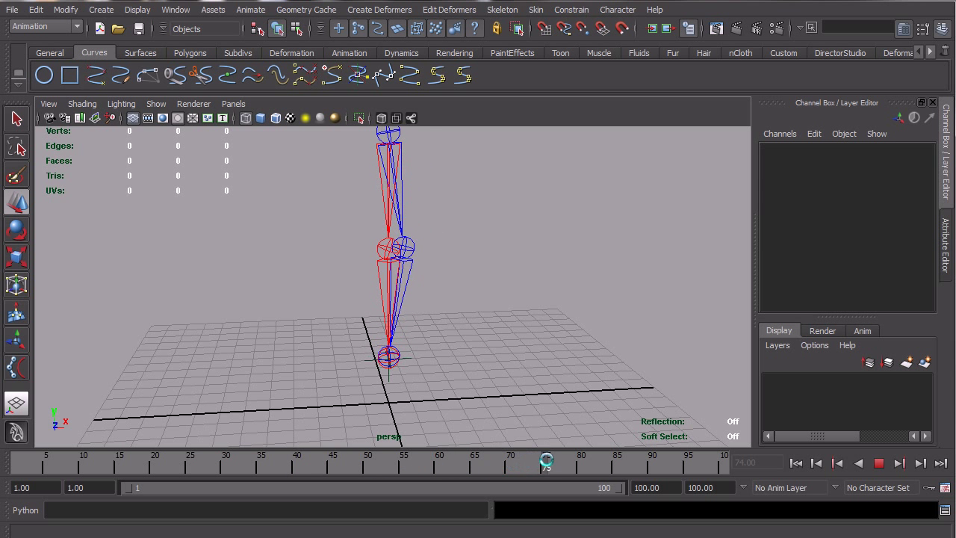
pyautogui.moveTo(547, 462); pyautogui.dragTo(639, 461)
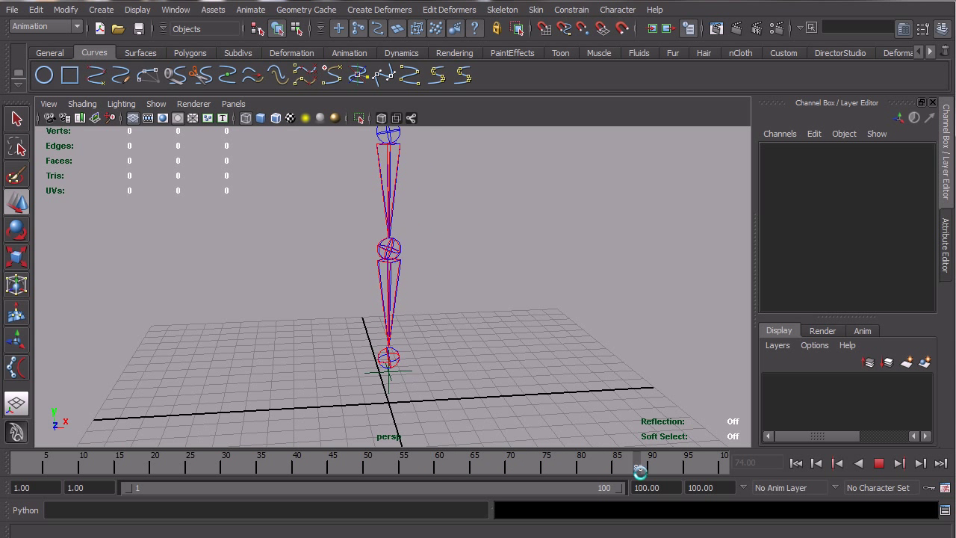
pyautogui.moveTo(640, 469); pyautogui.dragTo(683, 470)
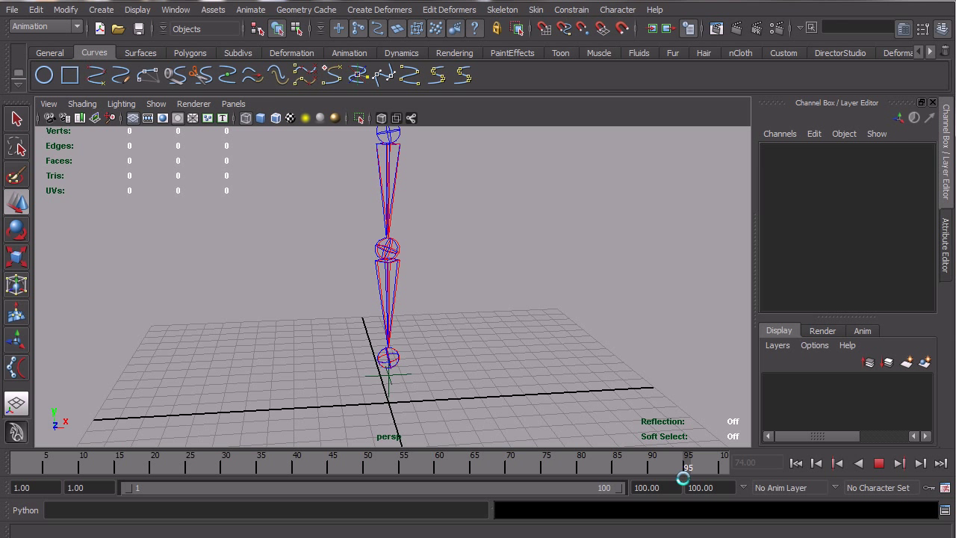
pyautogui.moveTo(683, 463); pyautogui.dragTo(258, 464)
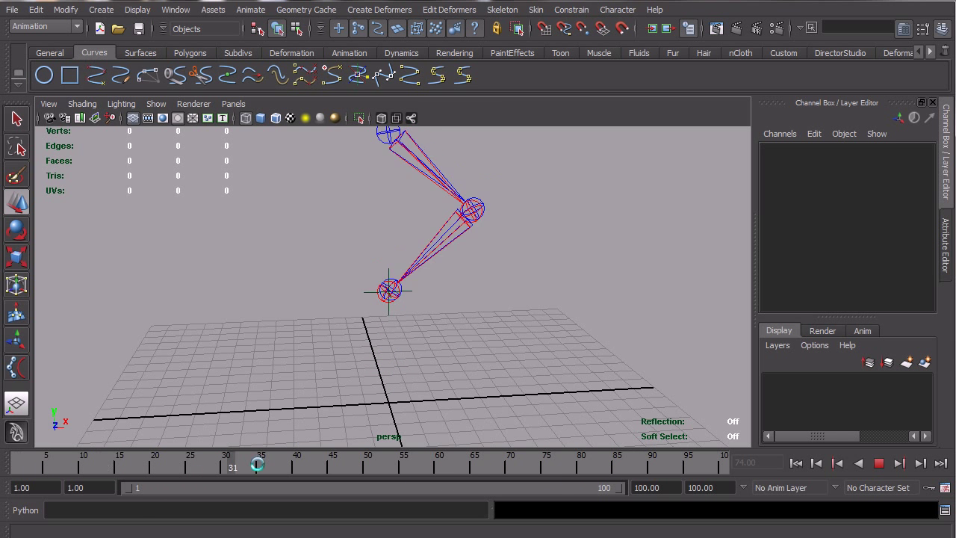
pyautogui.moveTo(257, 466); pyautogui.dragTo(419, 479)
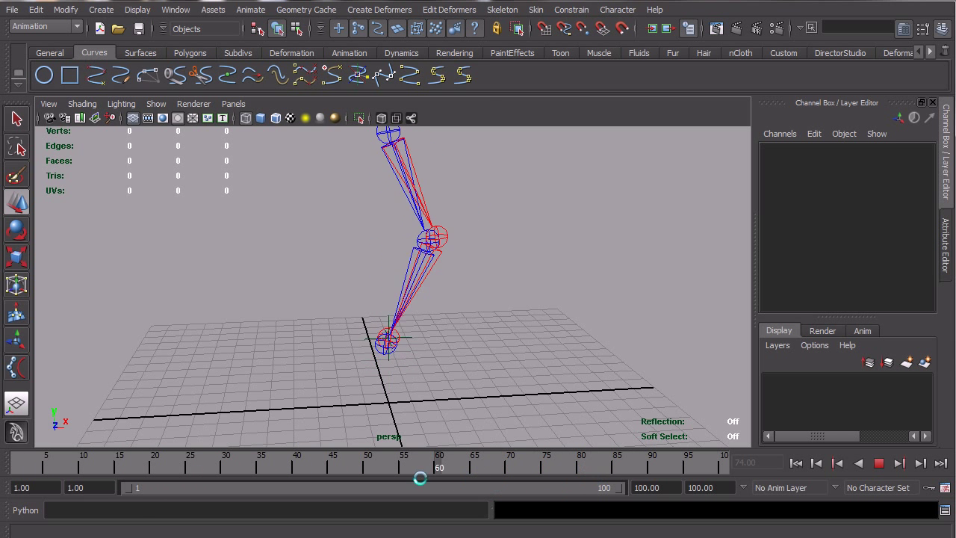
pyautogui.moveTo(421, 478); pyautogui.dragTo(640, 450)
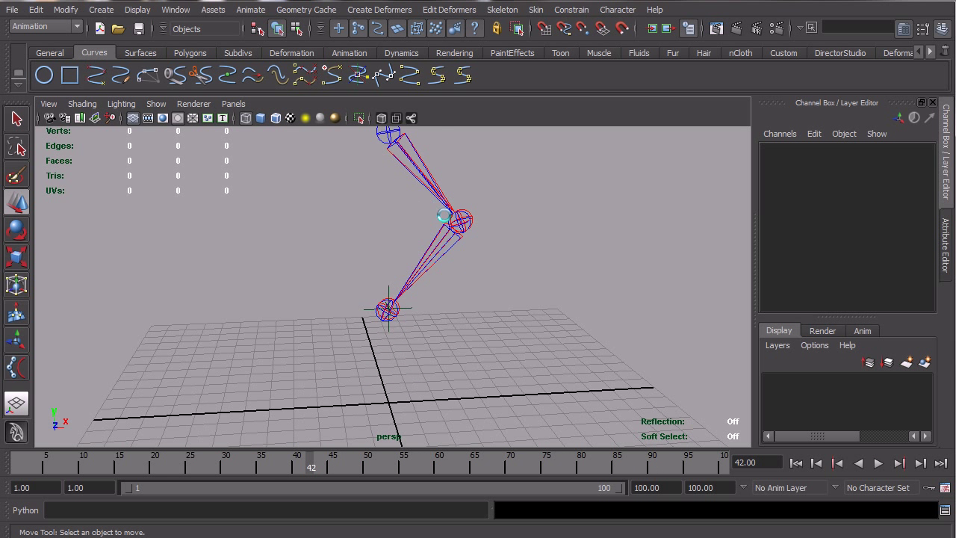
pyautogui.click(878, 463)
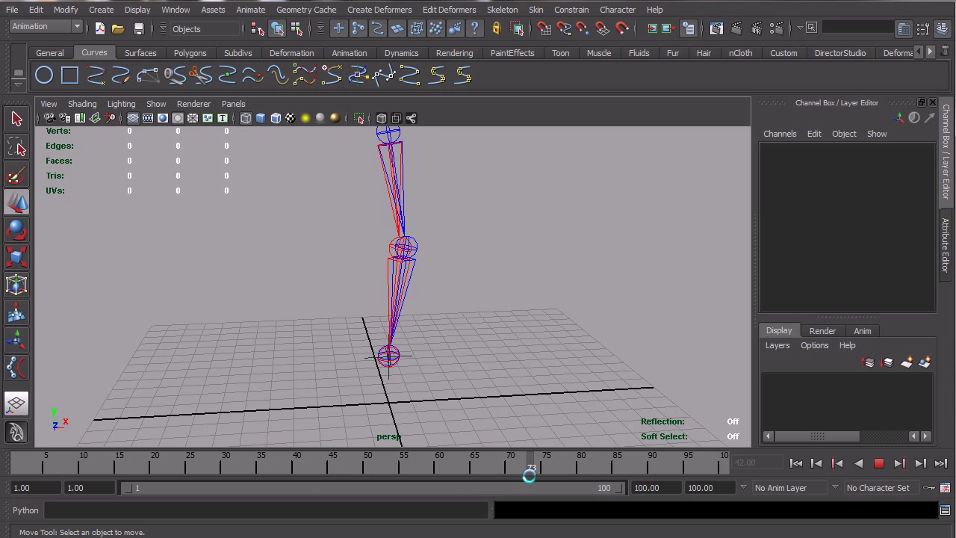
pyautogui.moveTo(529, 475); pyautogui.dragTo(589, 442)
pyautogui.write('0')
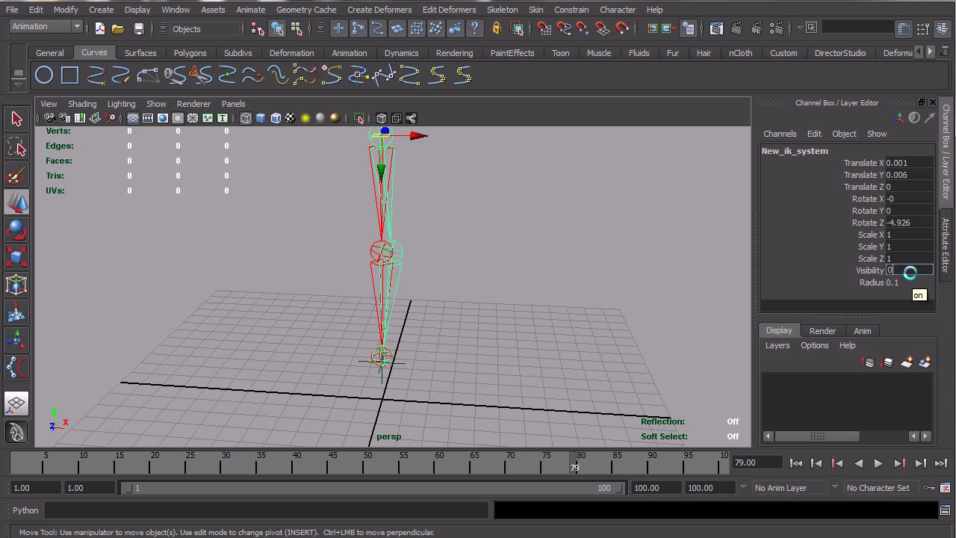
# Step: Set New_ik_system visibility off and scrub the red leg through frames 26, 53 and 62
pyautogui.click(546, 388)
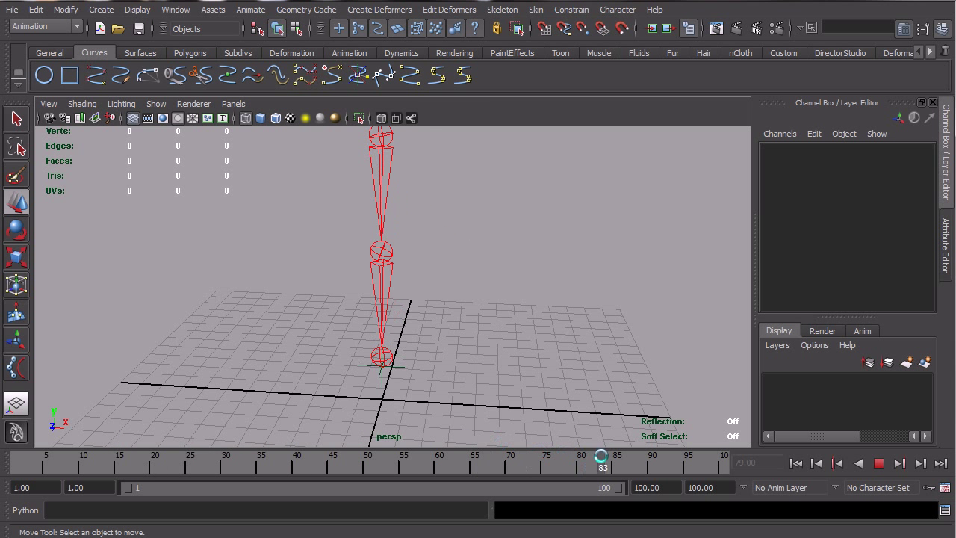
pyautogui.moveTo(602, 455); pyautogui.dragTo(197, 455)
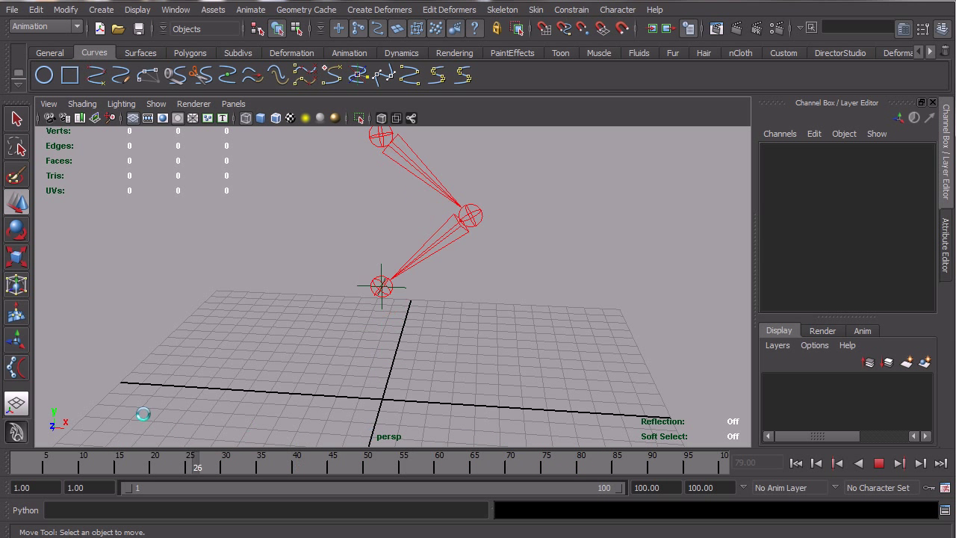
pyautogui.moveTo(196, 461); pyautogui.dragTo(403, 461)
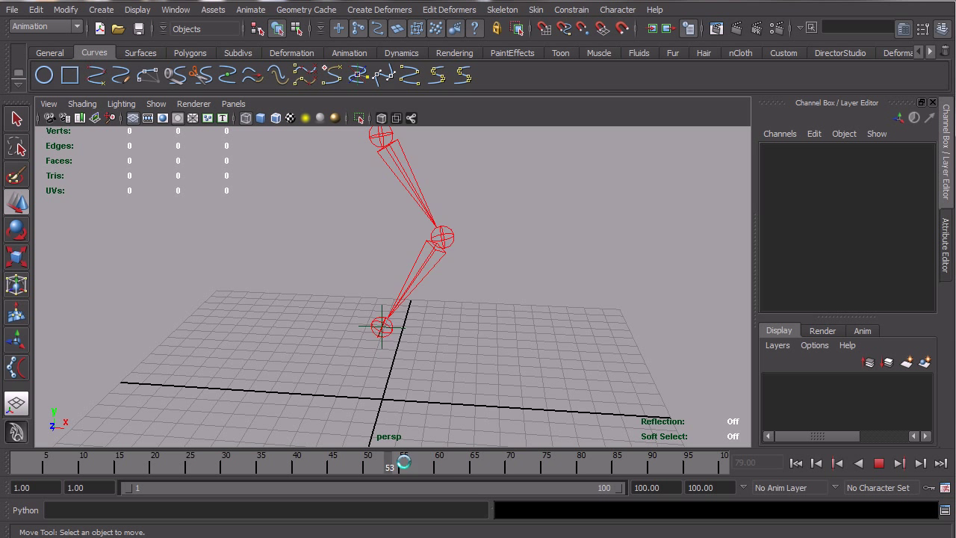
pyautogui.click(898, 463)
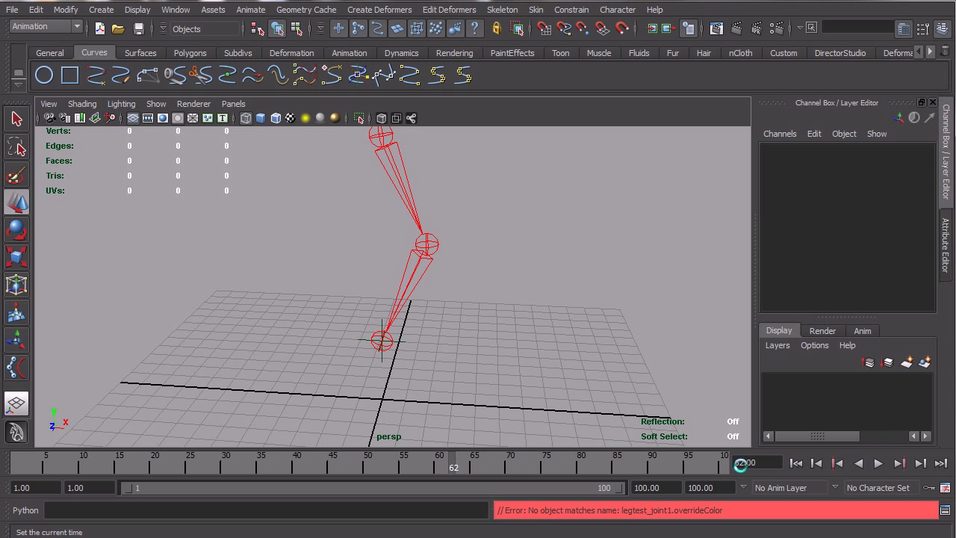
# Step: Return to the animation start and scrub the red leg alone, ending at frame 79
pyautogui.click(450, 467)
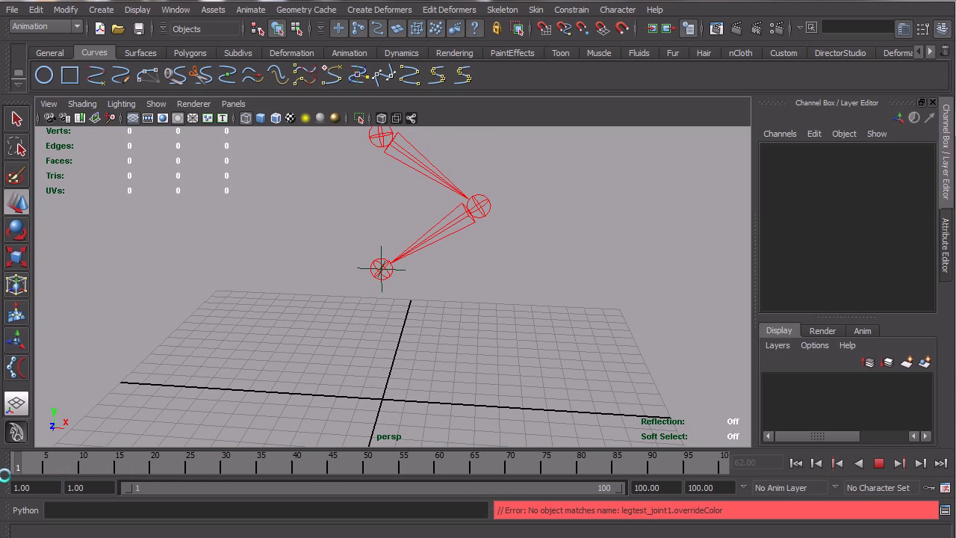
pyautogui.moveTo(17, 466); pyautogui.dragTo(623, 467)
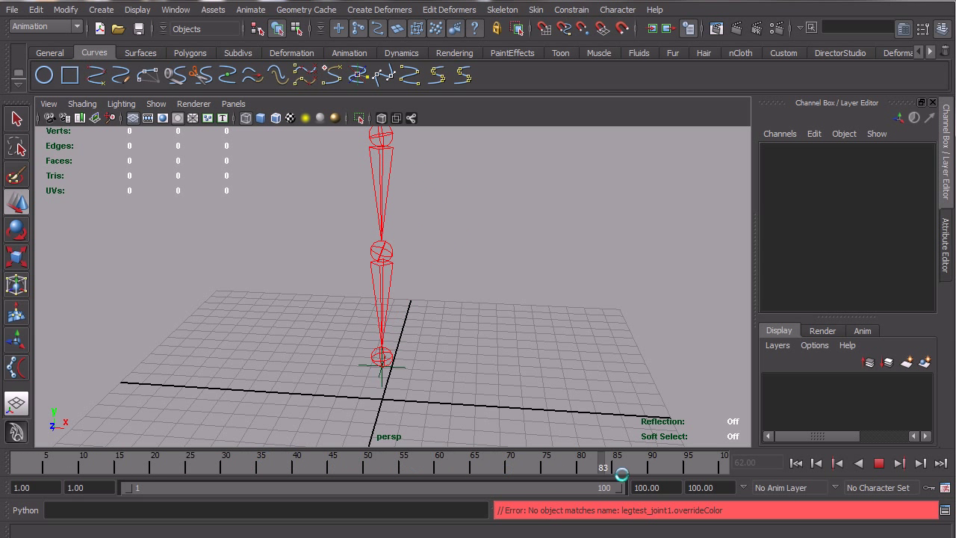
pyautogui.moveTo(622, 475); pyautogui.dragTo(149, 450)
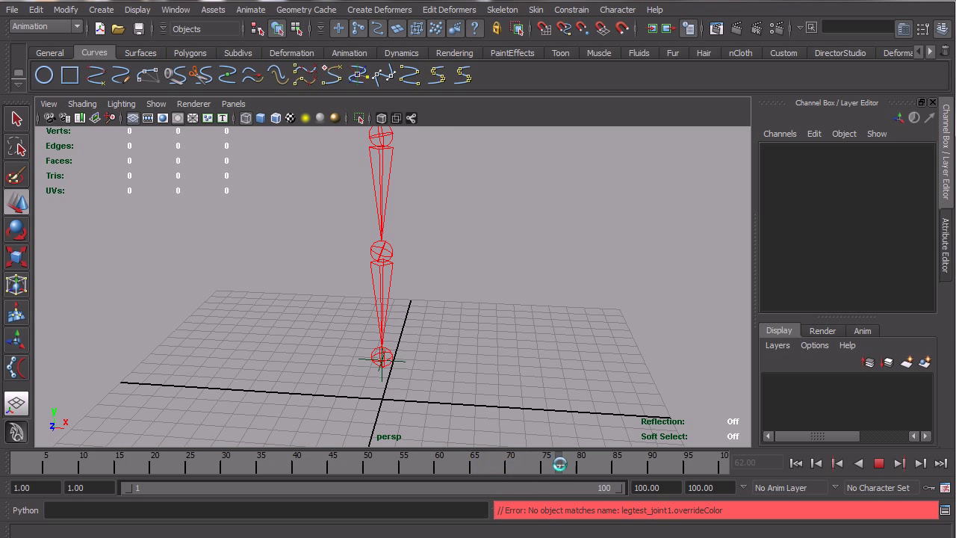
pyautogui.moveTo(560, 463); pyautogui.dragTo(487, 455)
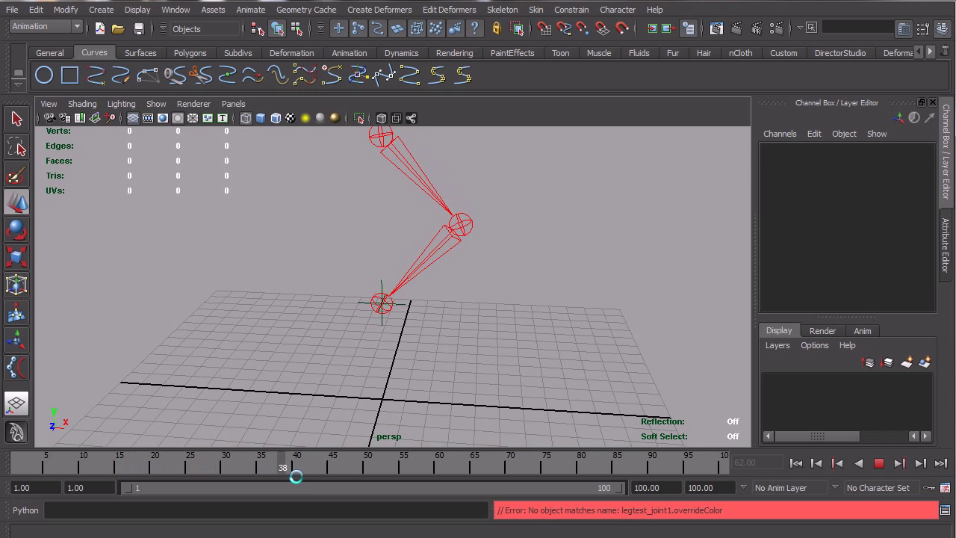
pyautogui.moveTo(296, 476); pyautogui.dragTo(719, 475)
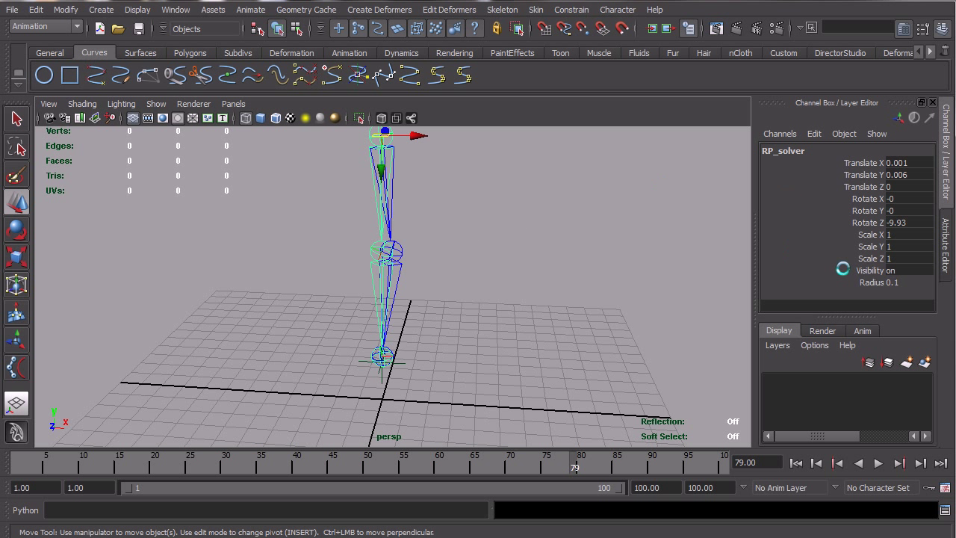
# Step: Turn RP_solver visibility off, show New_ik_system, and scrub the blue leg to frame 44
pyautogui.doubleClick(879, 270)
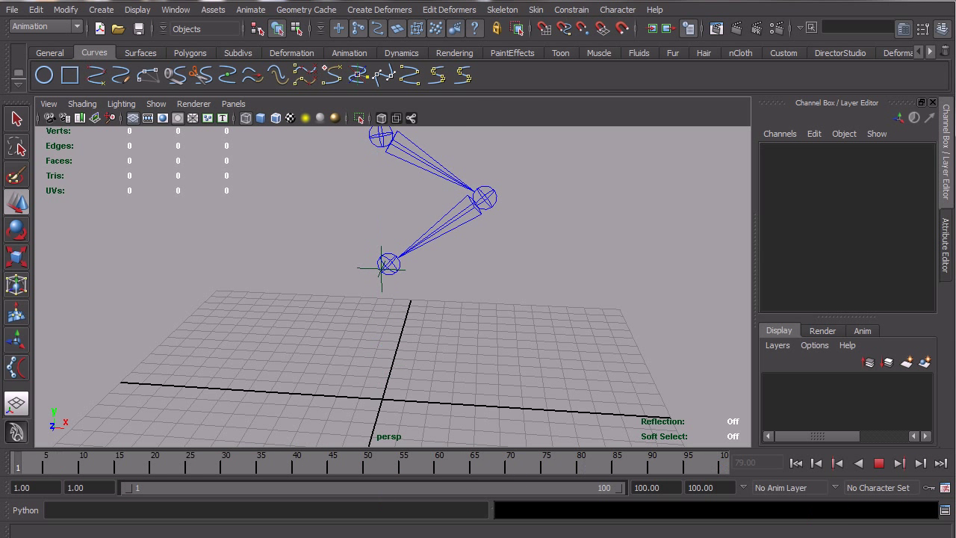
pyautogui.click(539, 471)
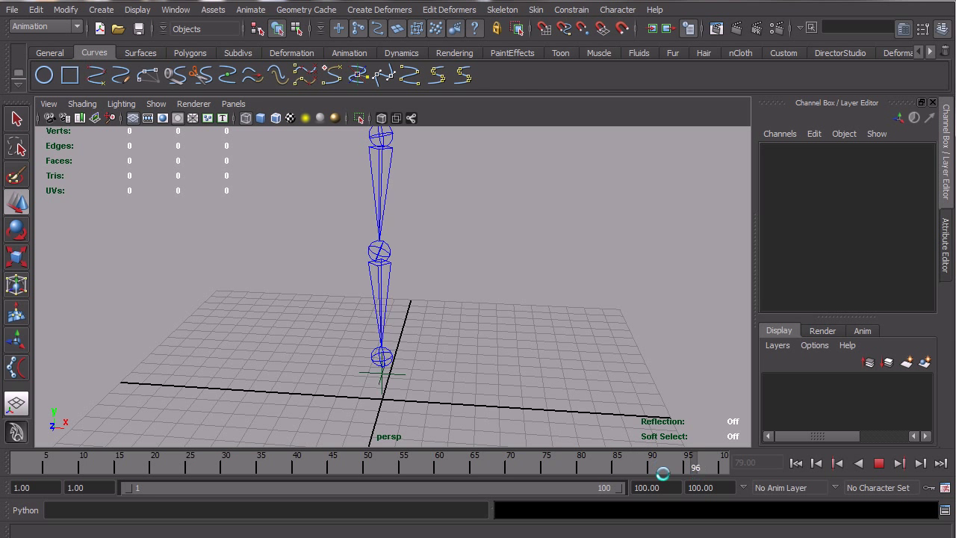
pyautogui.moveTo(663, 453); pyautogui.dragTo(71, 445)
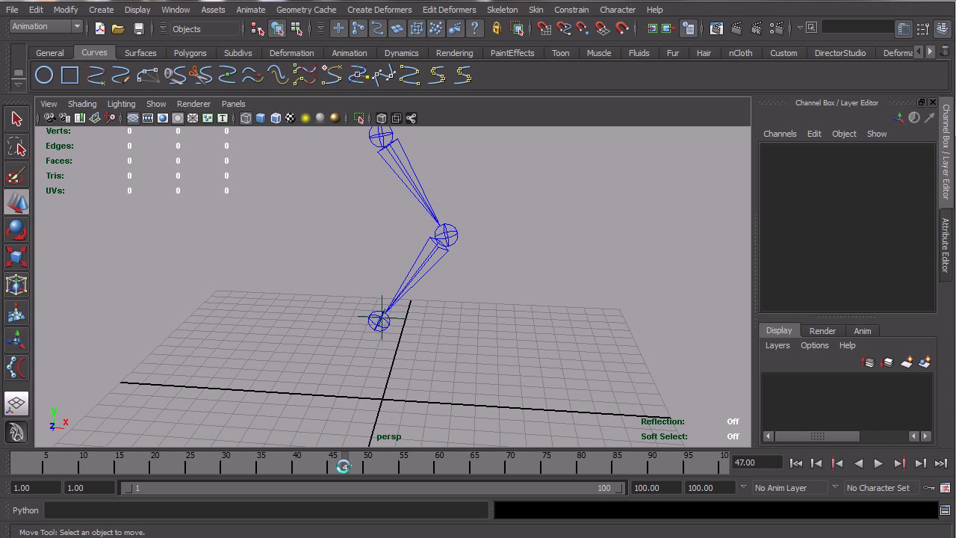
pyautogui.moveTo(343, 467); pyautogui.dragTo(691, 461)
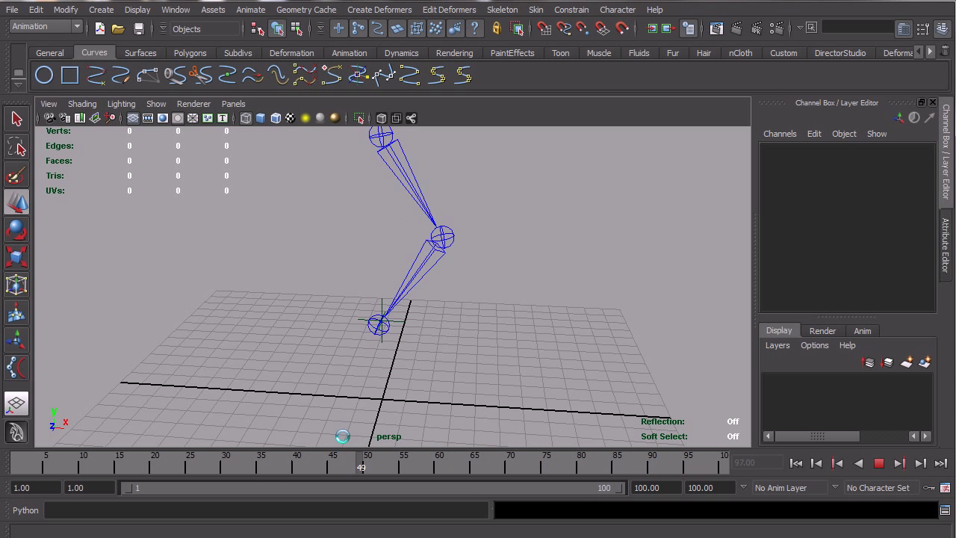
pyautogui.moveTo(362, 467); pyautogui.dragTo(175, 467)
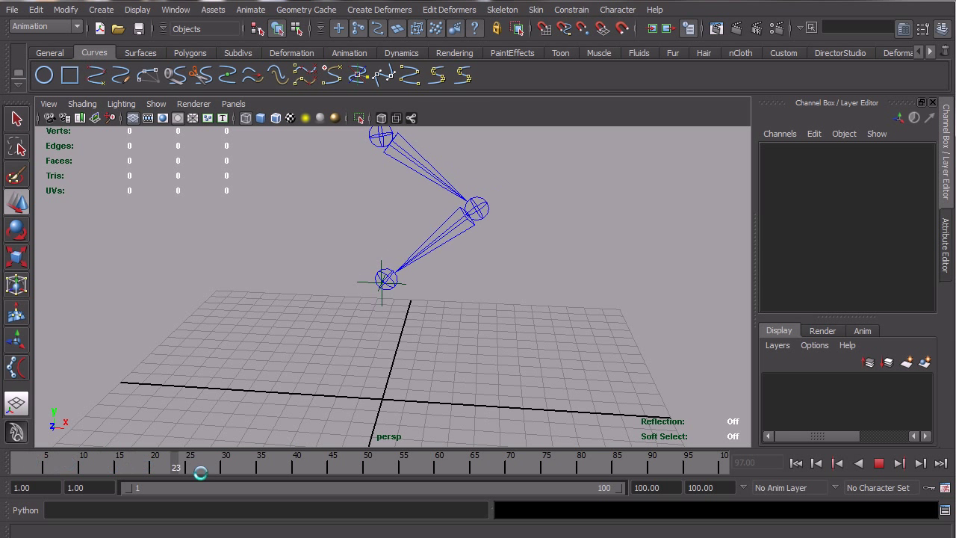
pyautogui.moveTo(200, 466); pyautogui.dragTo(693, 467)
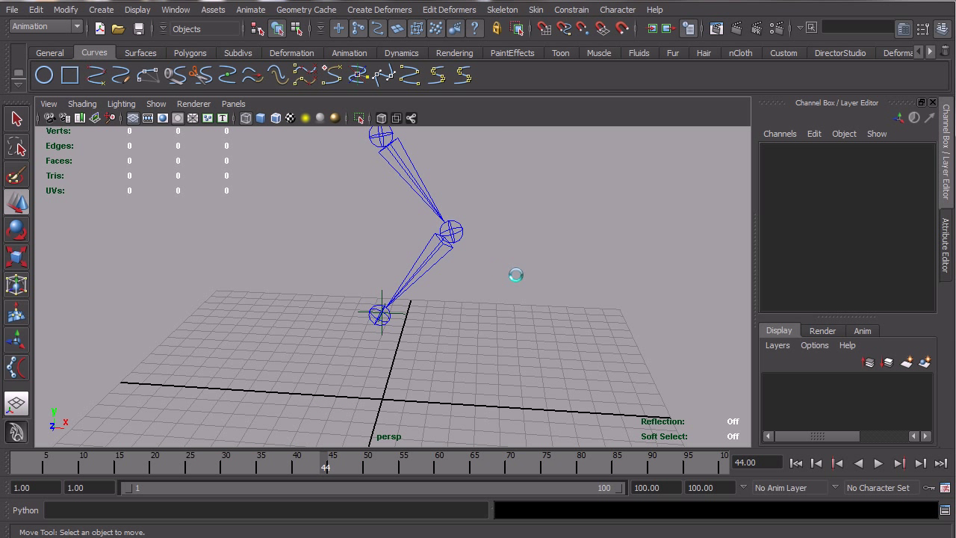
pyautogui.moveTo(511, 275)
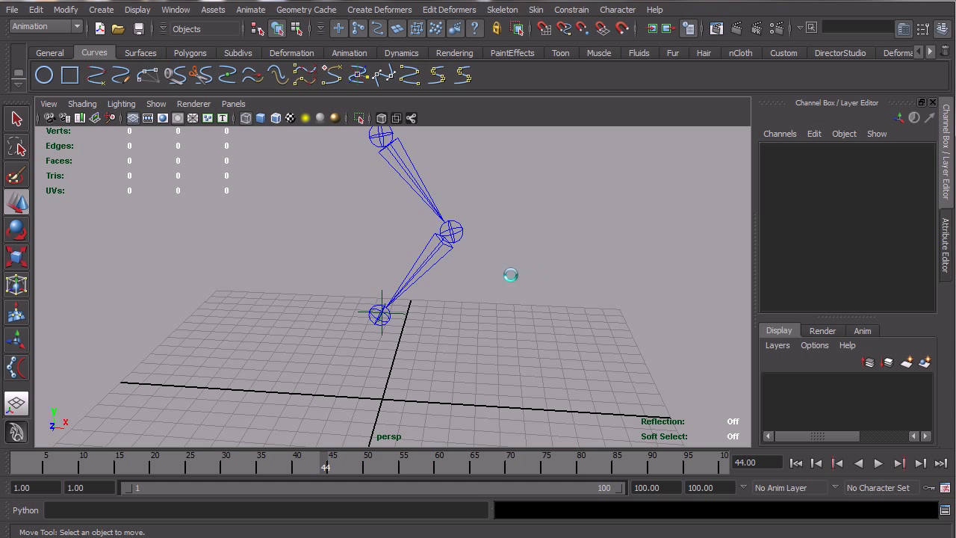
pyautogui.moveTo(525, 271)
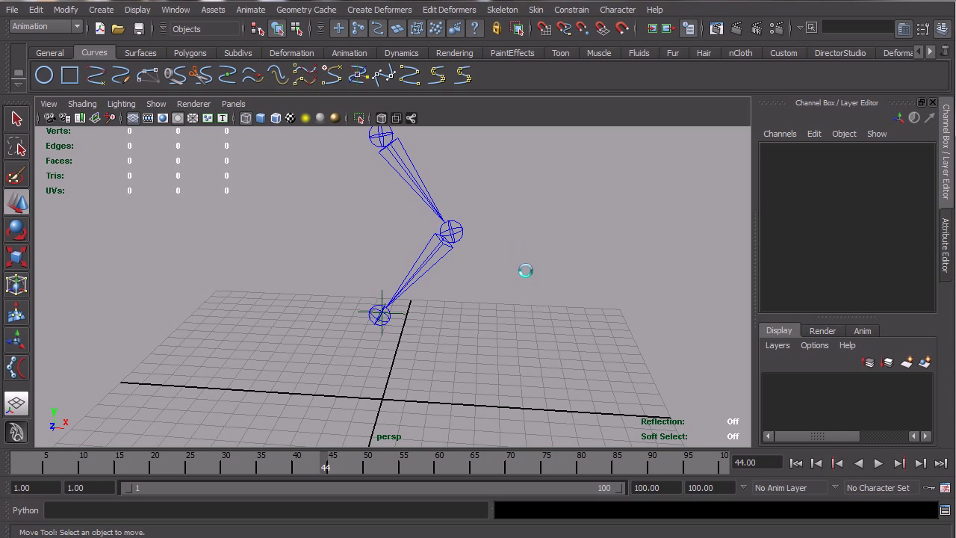
pyautogui.moveTo(525, 270); pyautogui.dragTo(462, 264)
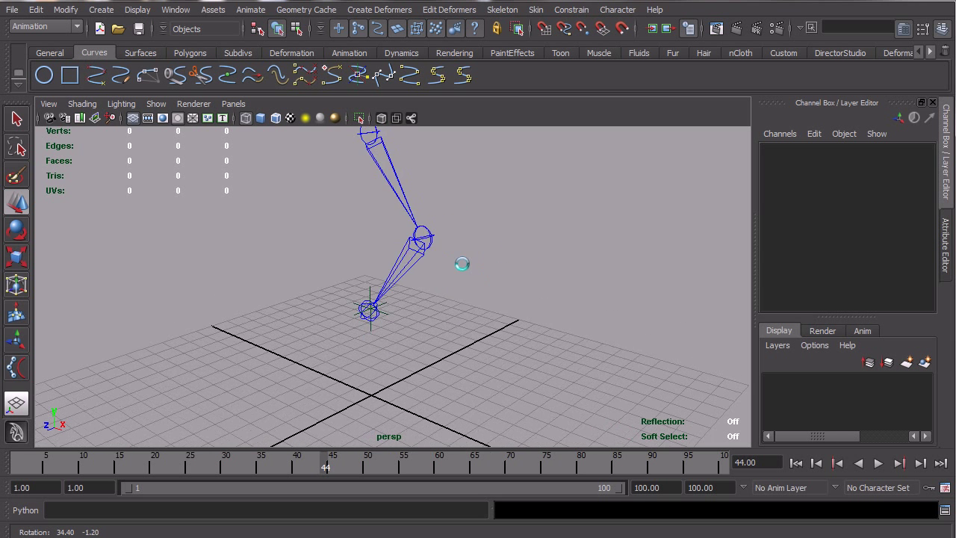